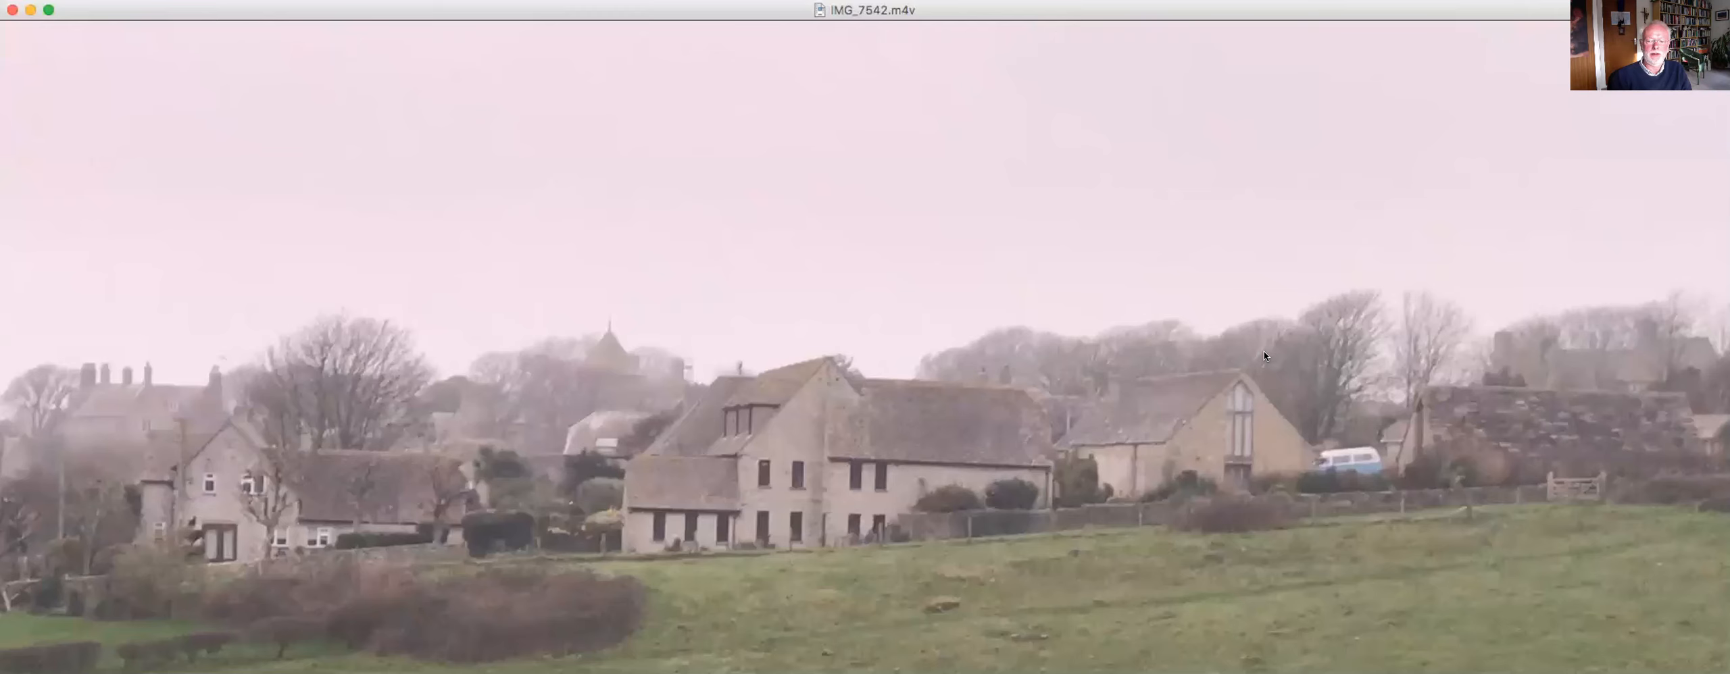
pyautogui.moveTo(1284, 201)
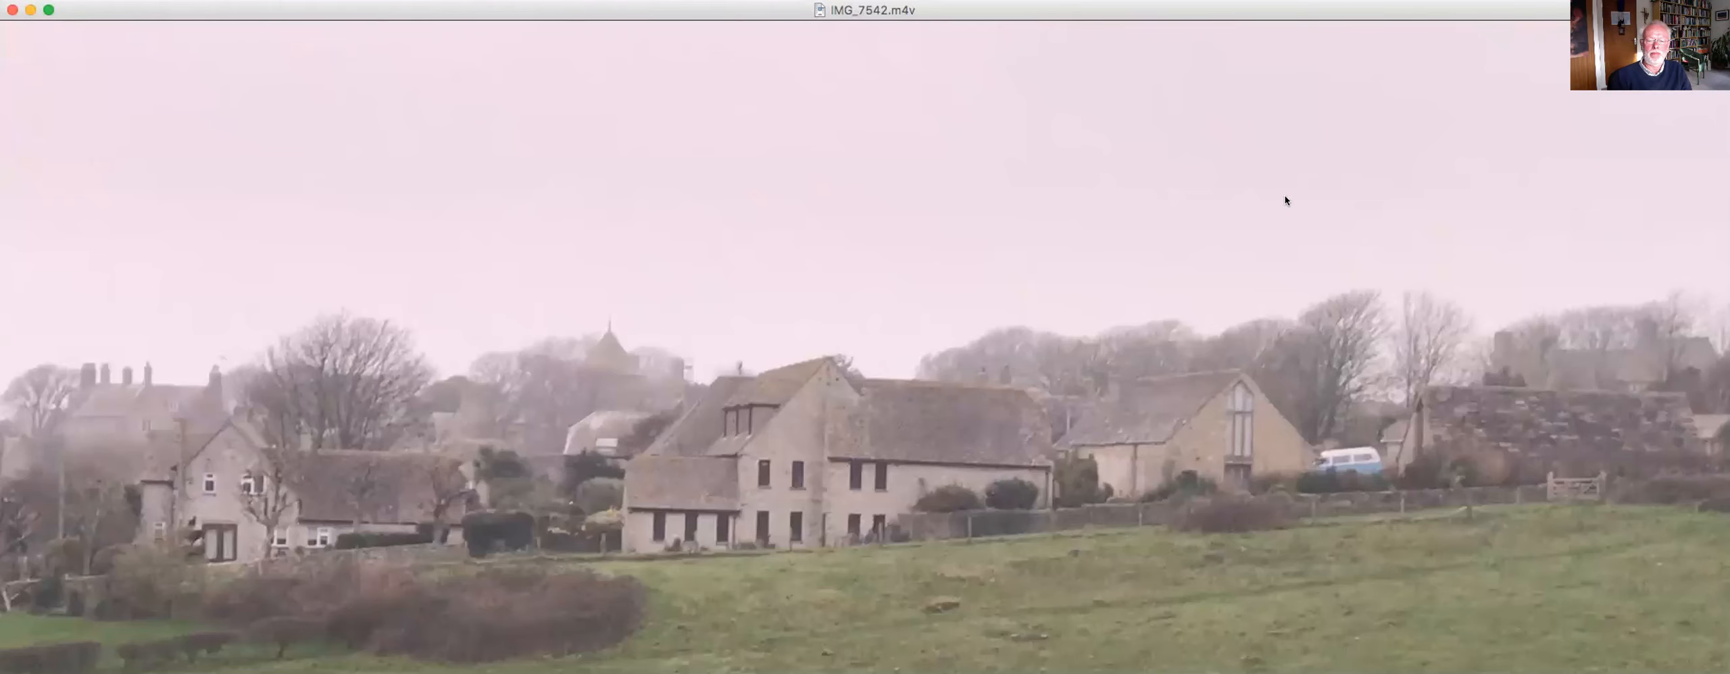
pyautogui.moveTo(788, 411)
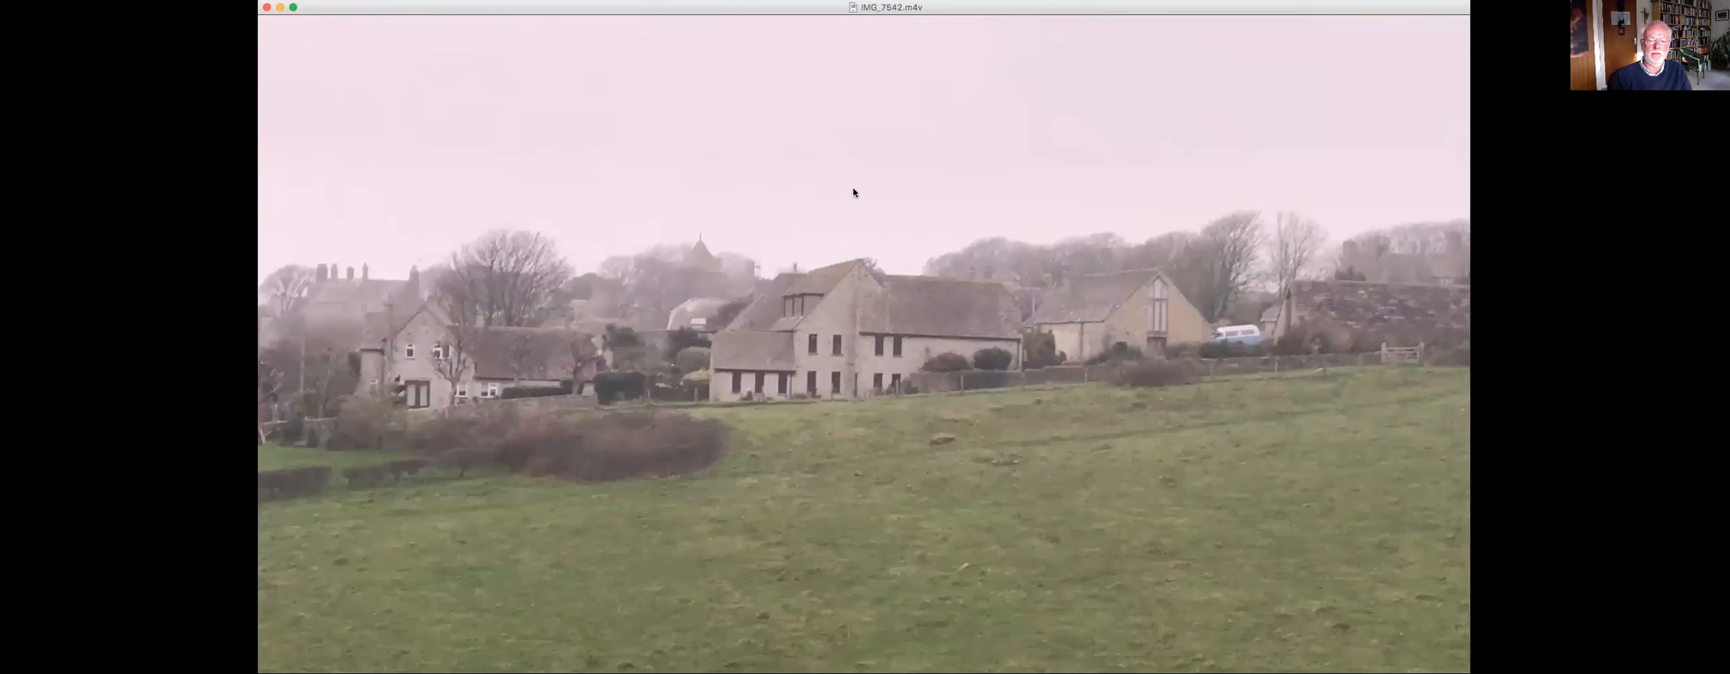
pyautogui.moveTo(1118, 9)
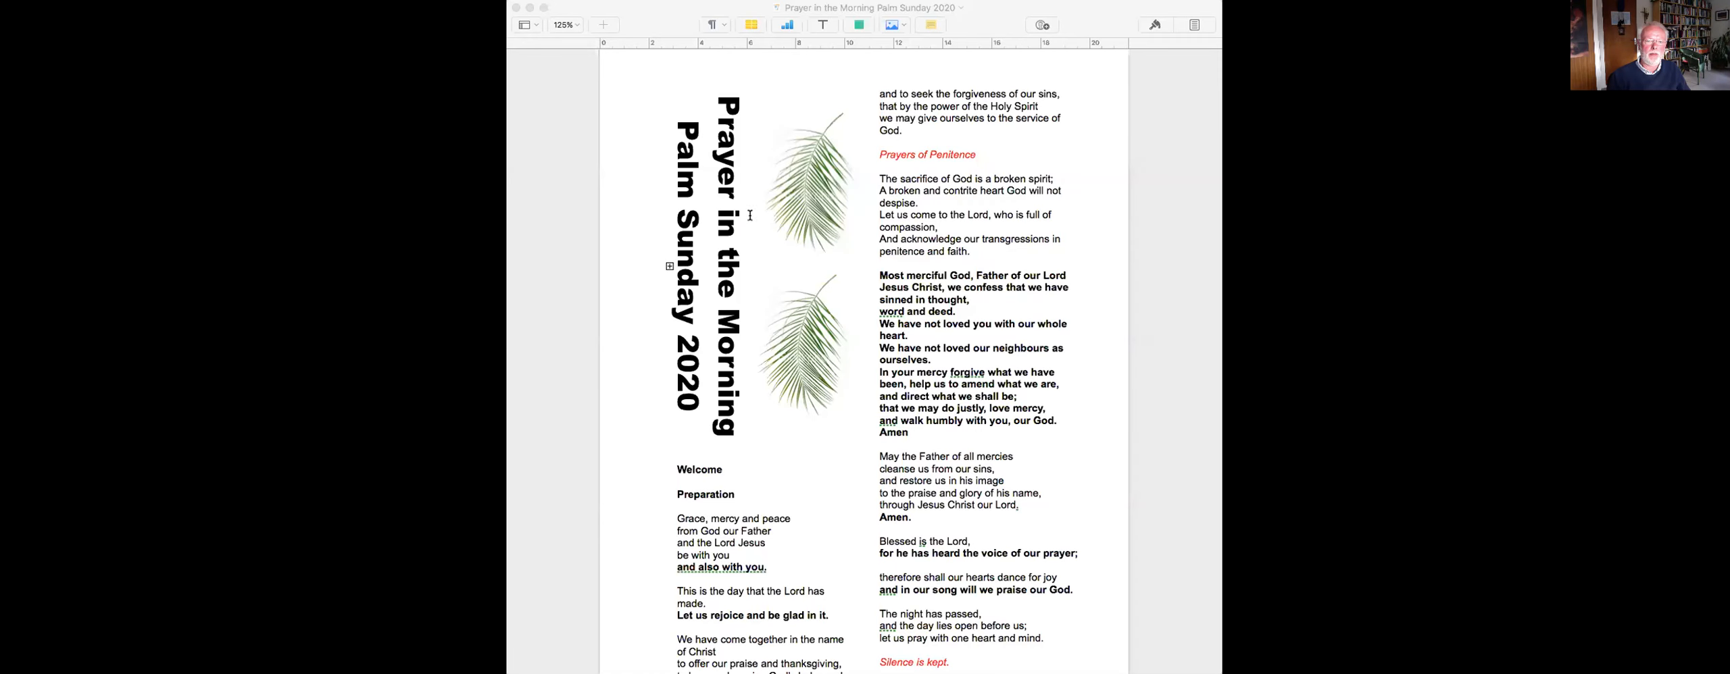
pyautogui.moveTo(519, 74)
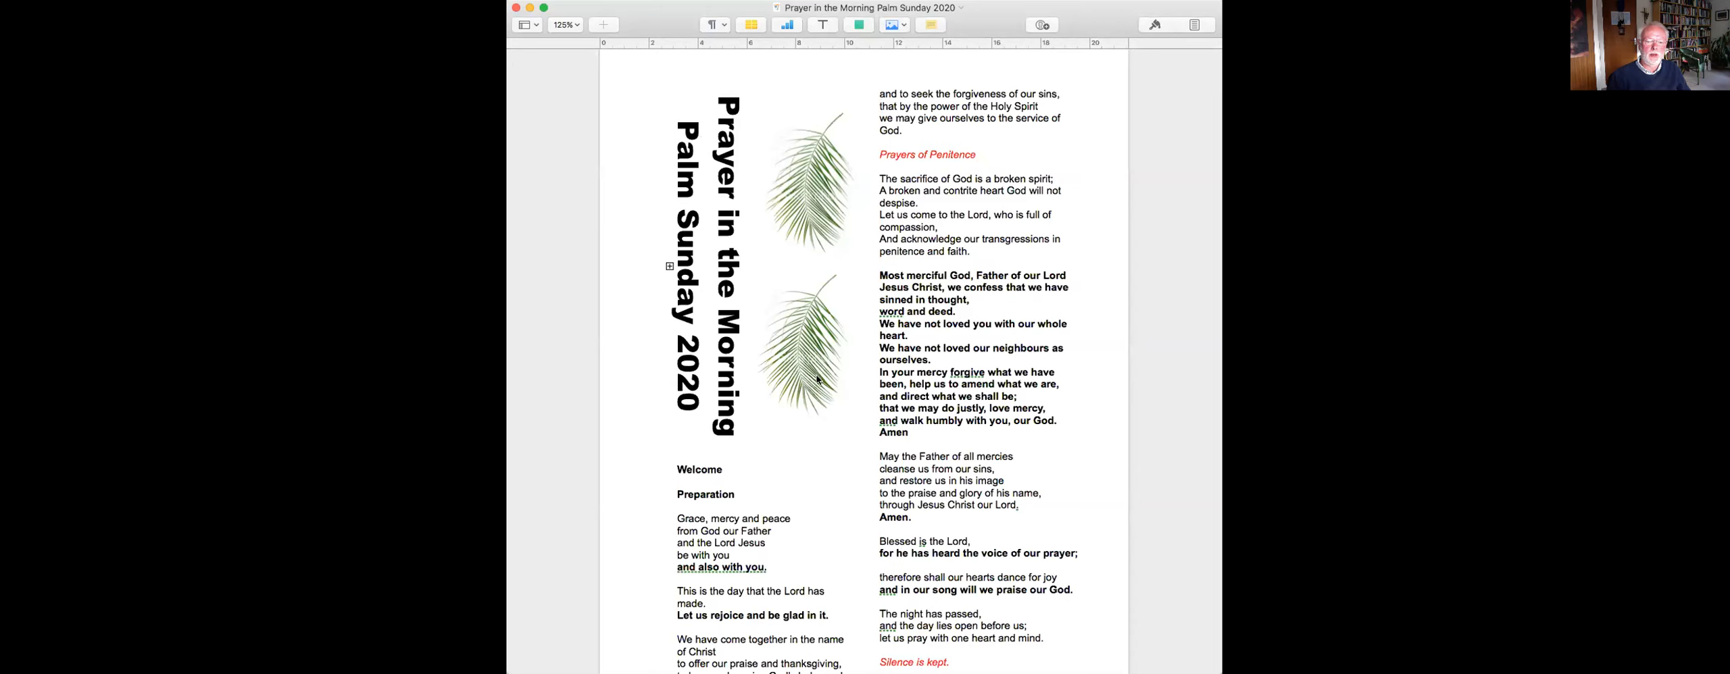
# Step: Scroll down the first page of the order of service to reach 'Silence is kept.'
pyautogui.scroll(-3)
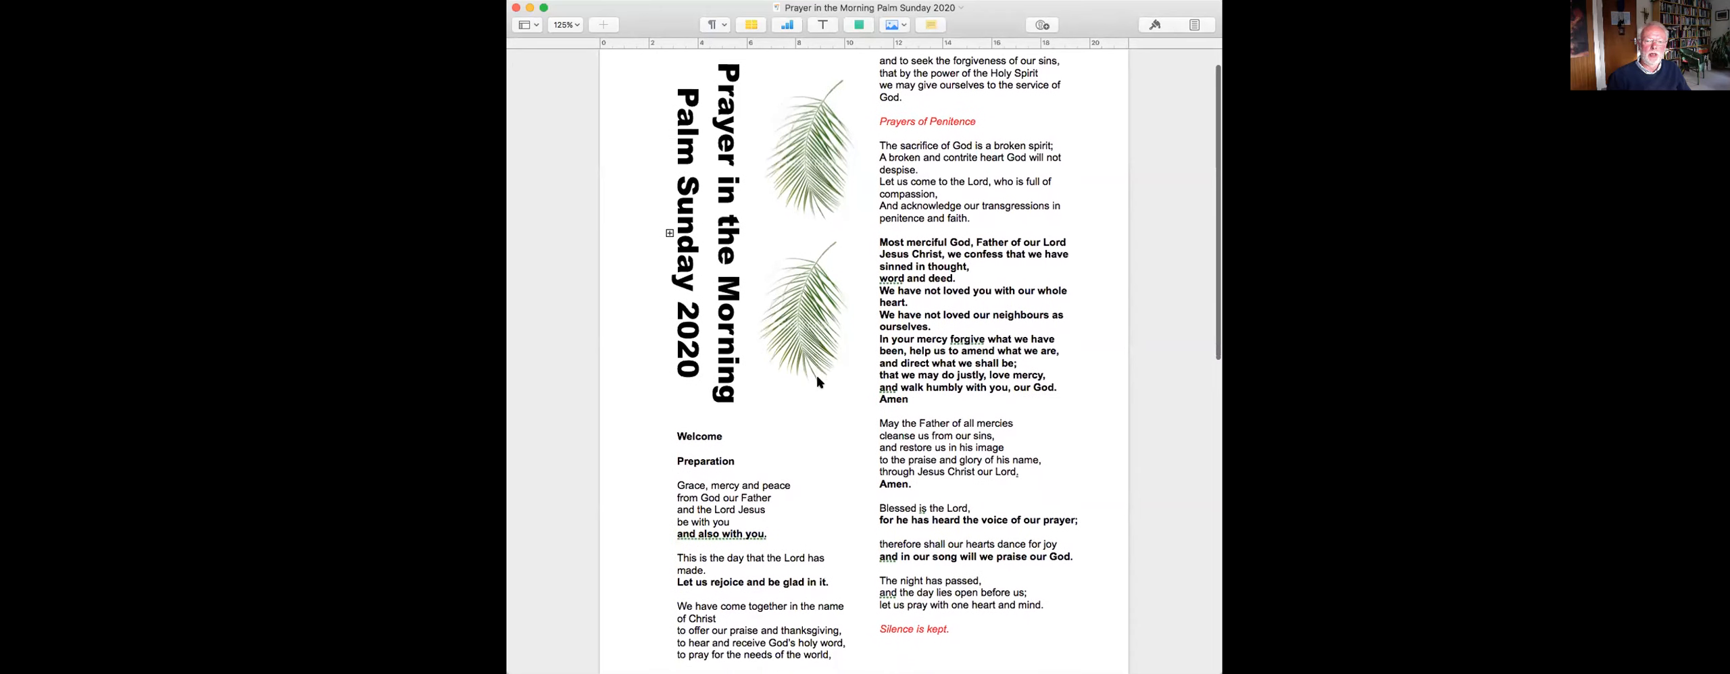
pyautogui.scroll(-3)
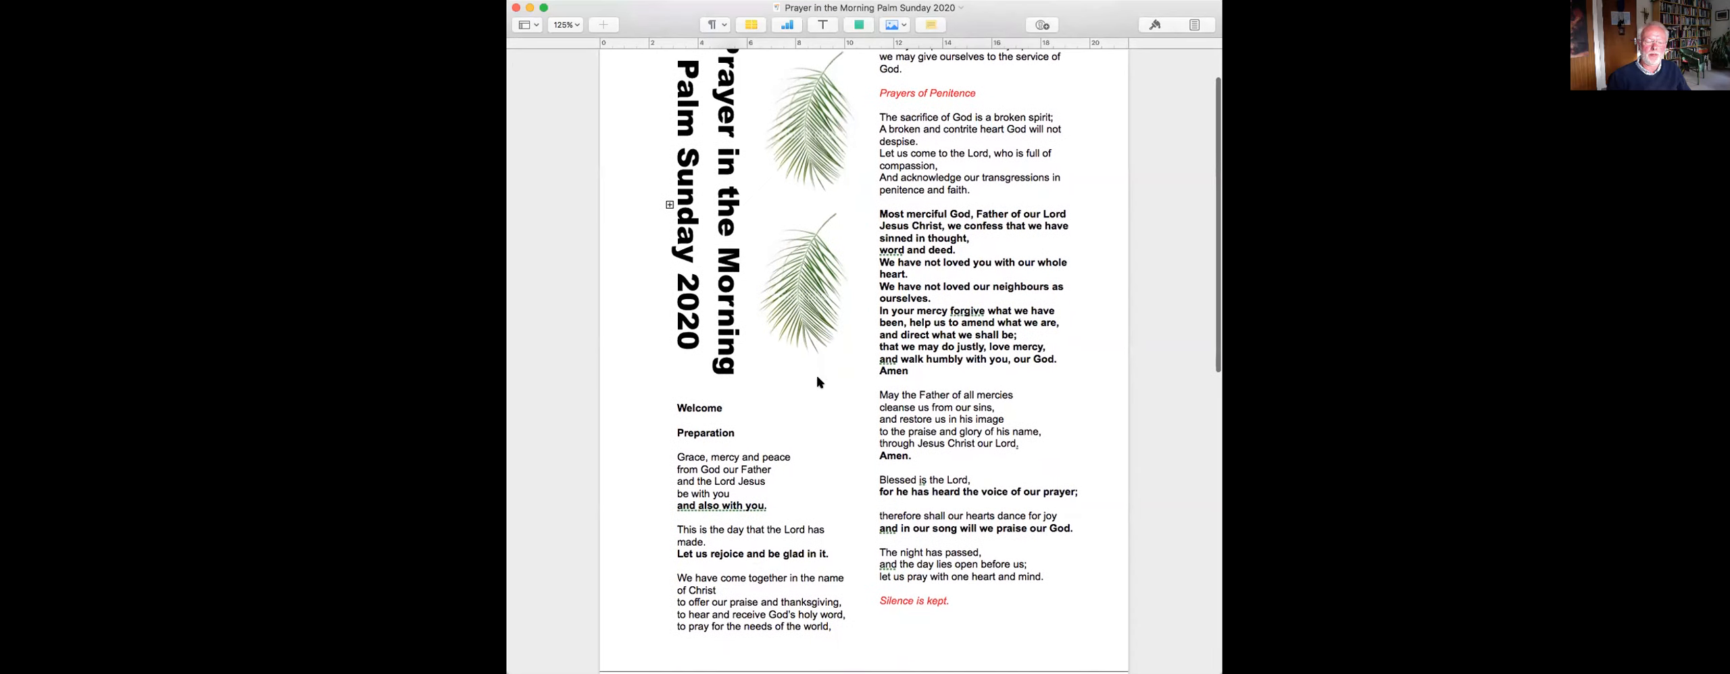
pyautogui.scroll(-3)
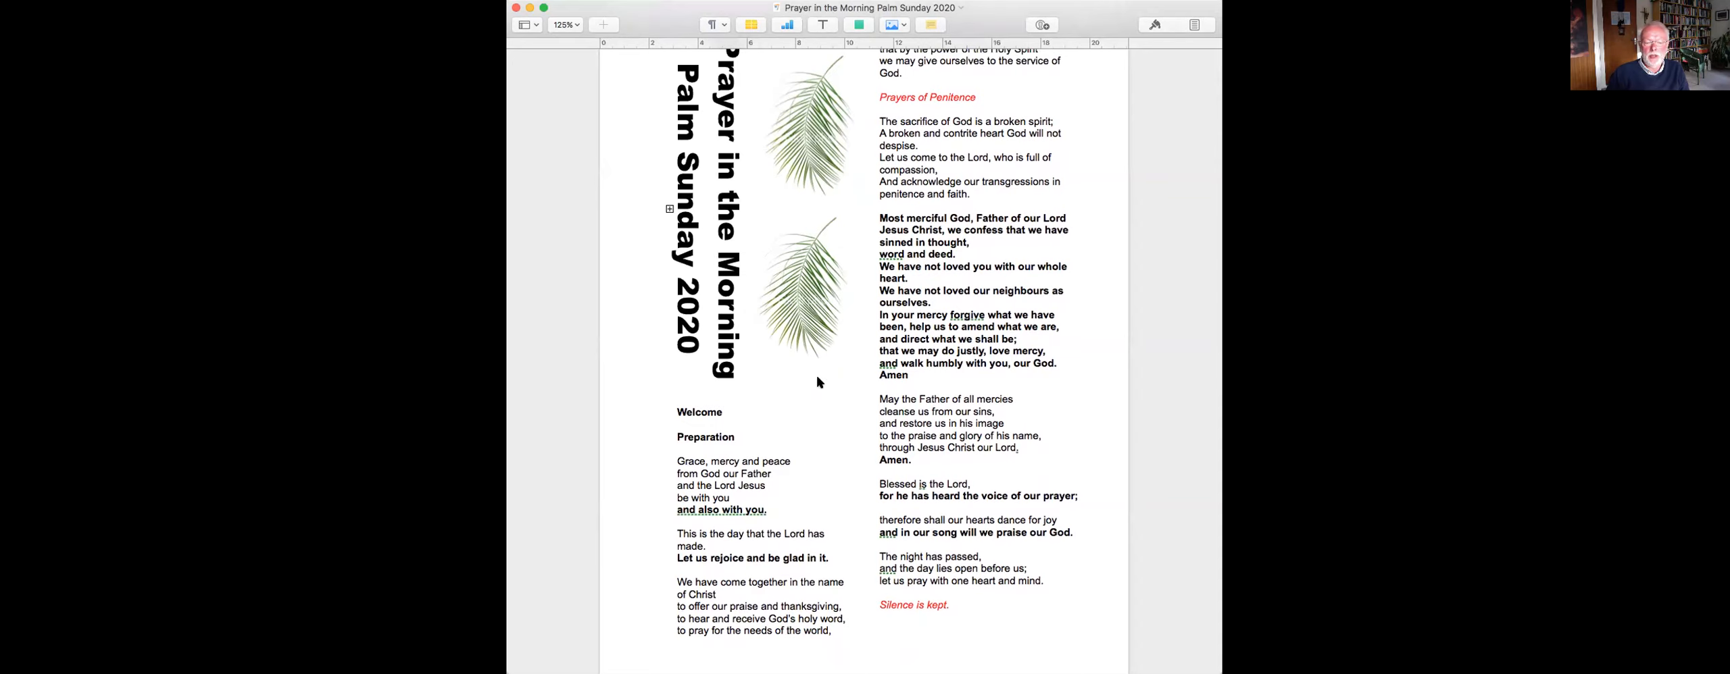
pyautogui.moveTo(721, 485)
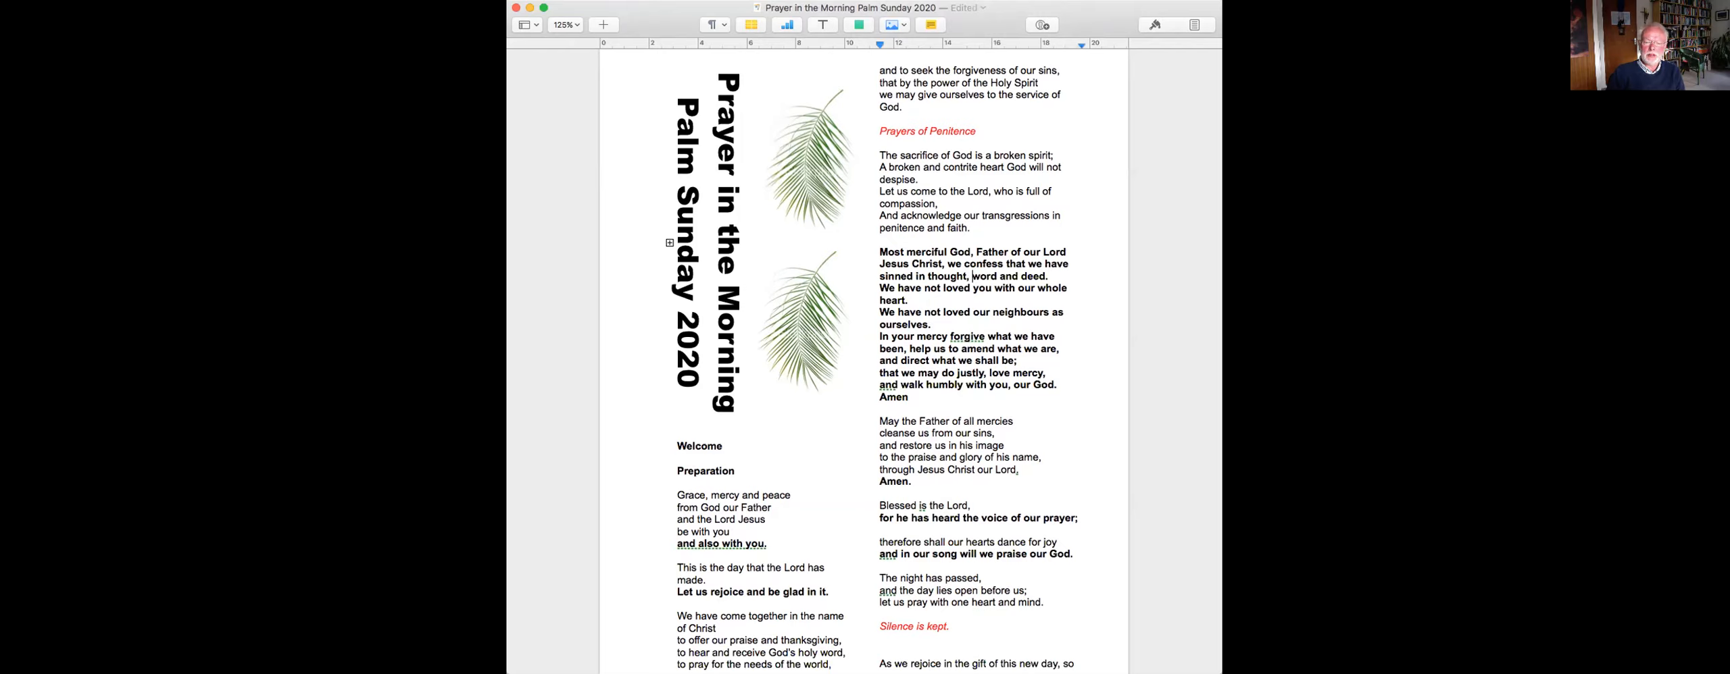
pyautogui.scroll(-3)
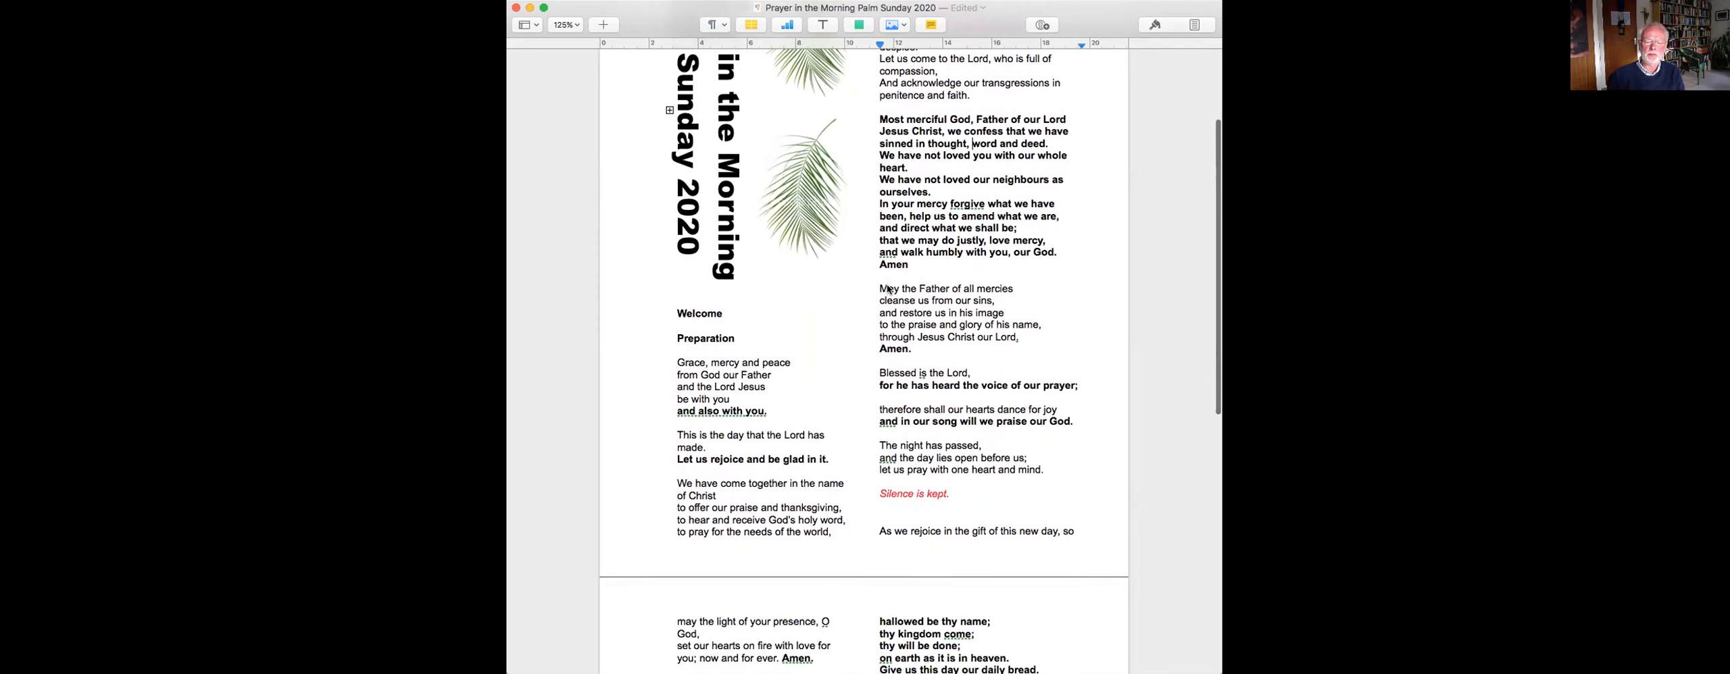
pyautogui.scroll(-3)
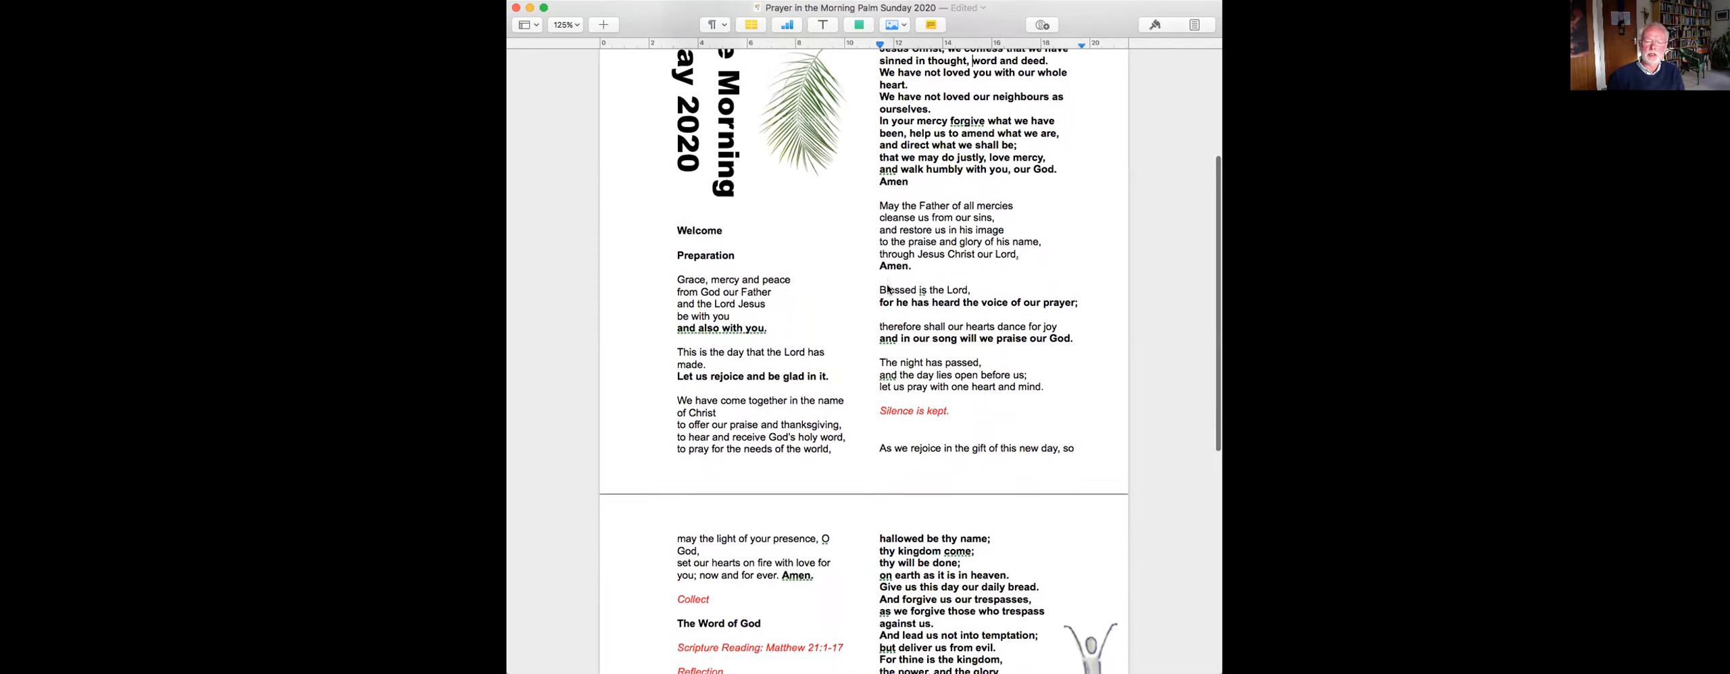
pyautogui.scroll(-3)
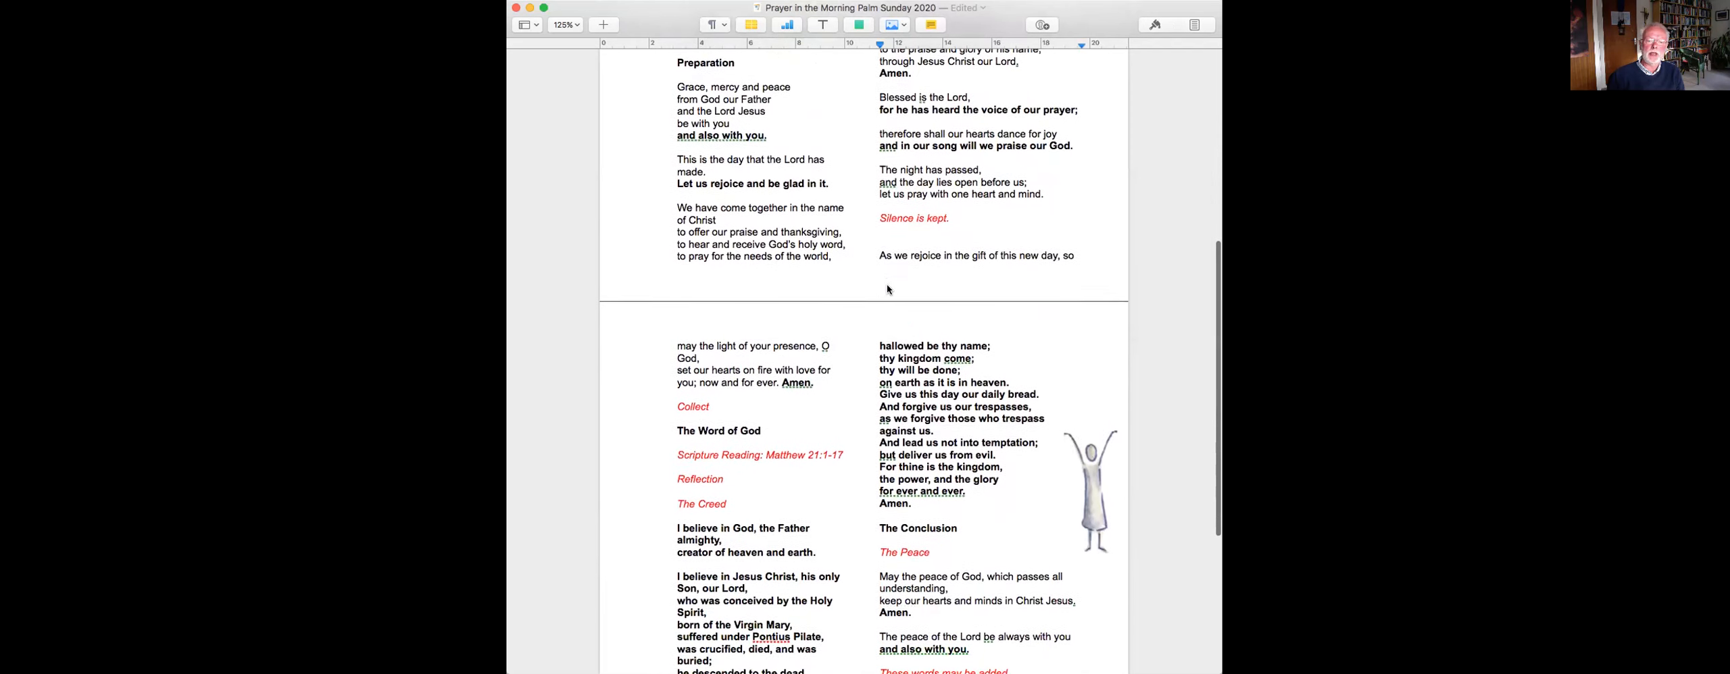
pyautogui.scroll(-3)
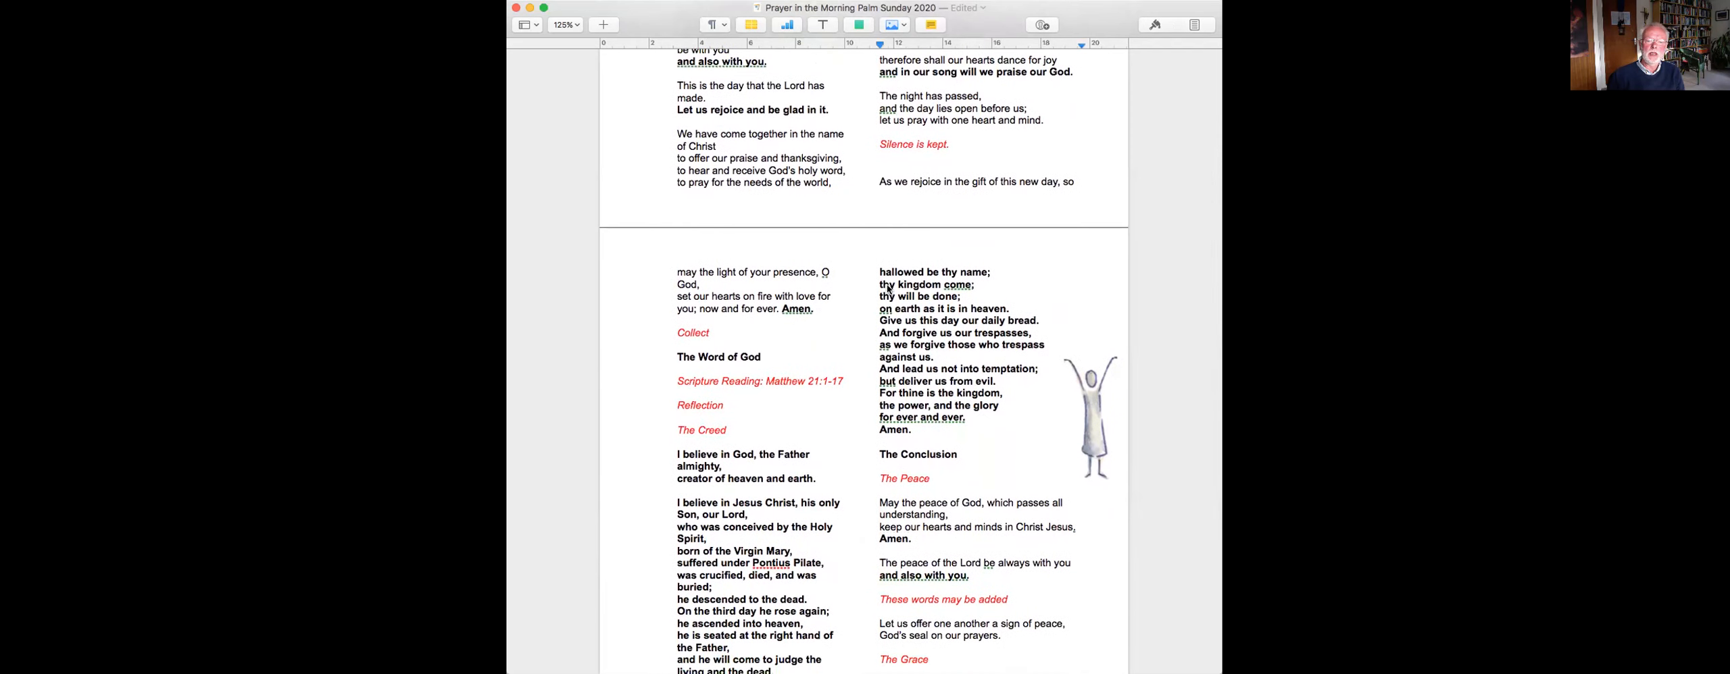
pyautogui.scroll(-3)
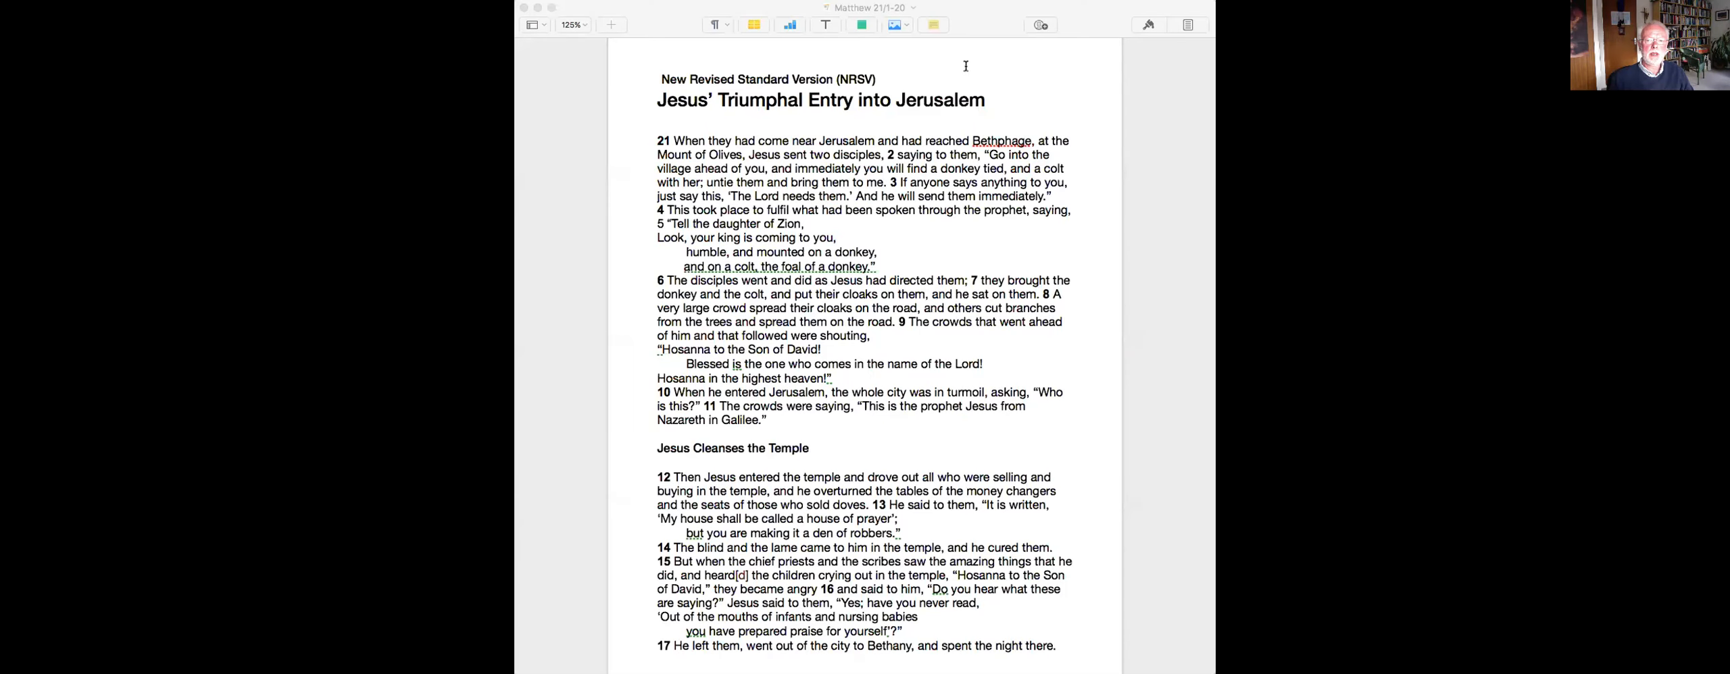
pyautogui.moveTo(915, 30)
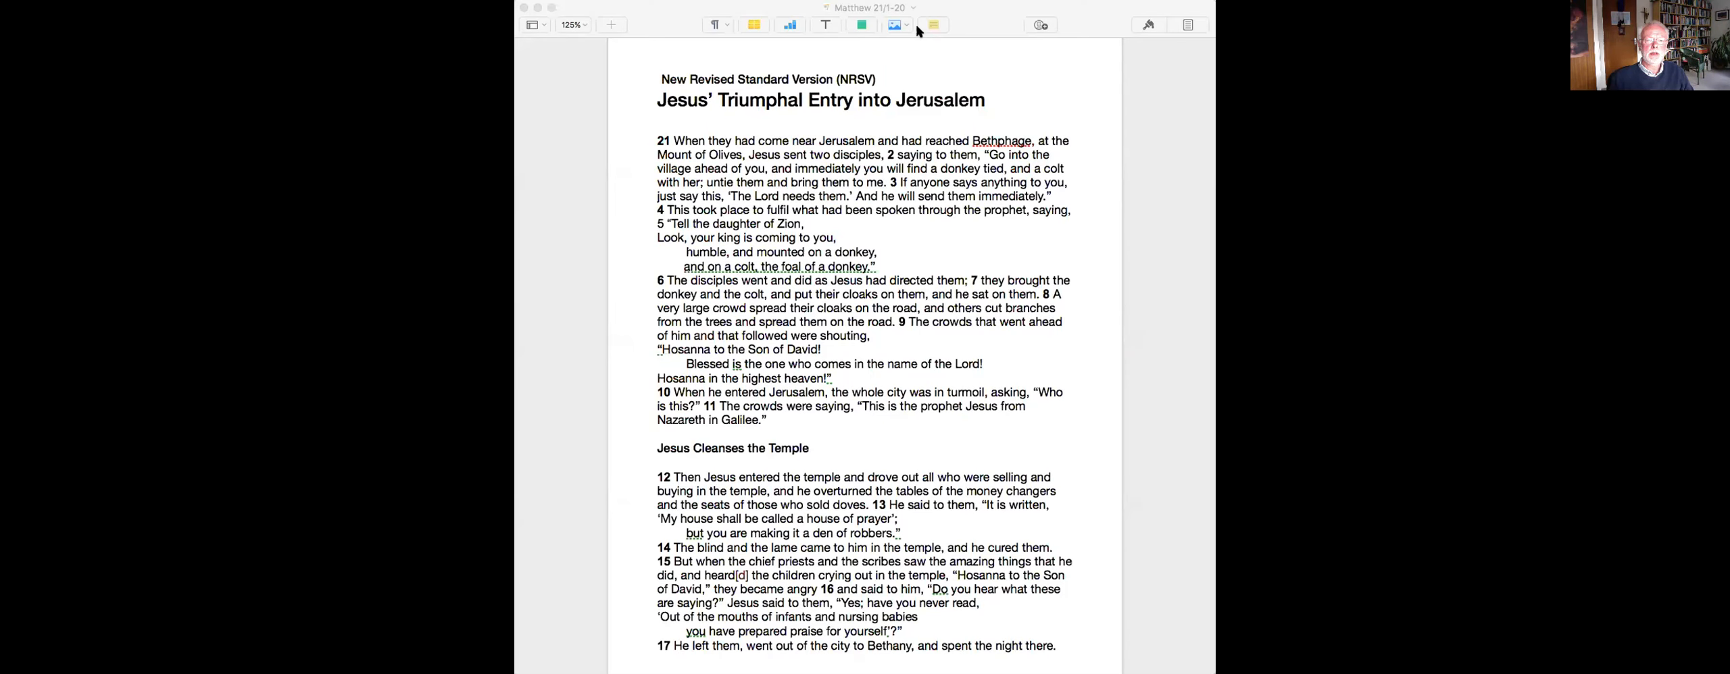
pyautogui.moveTo(611, 25)
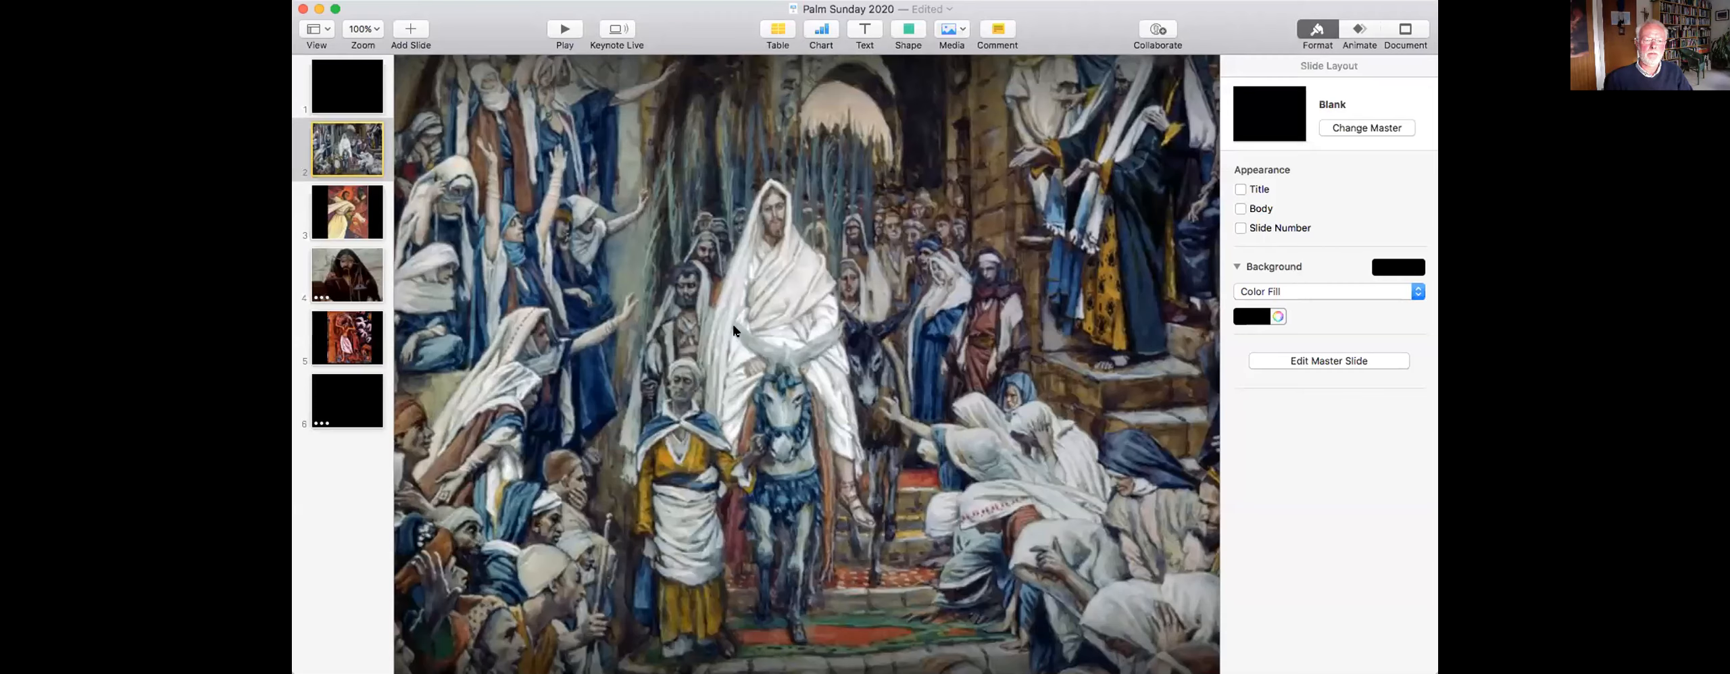
pyautogui.moveTo(726, 285)
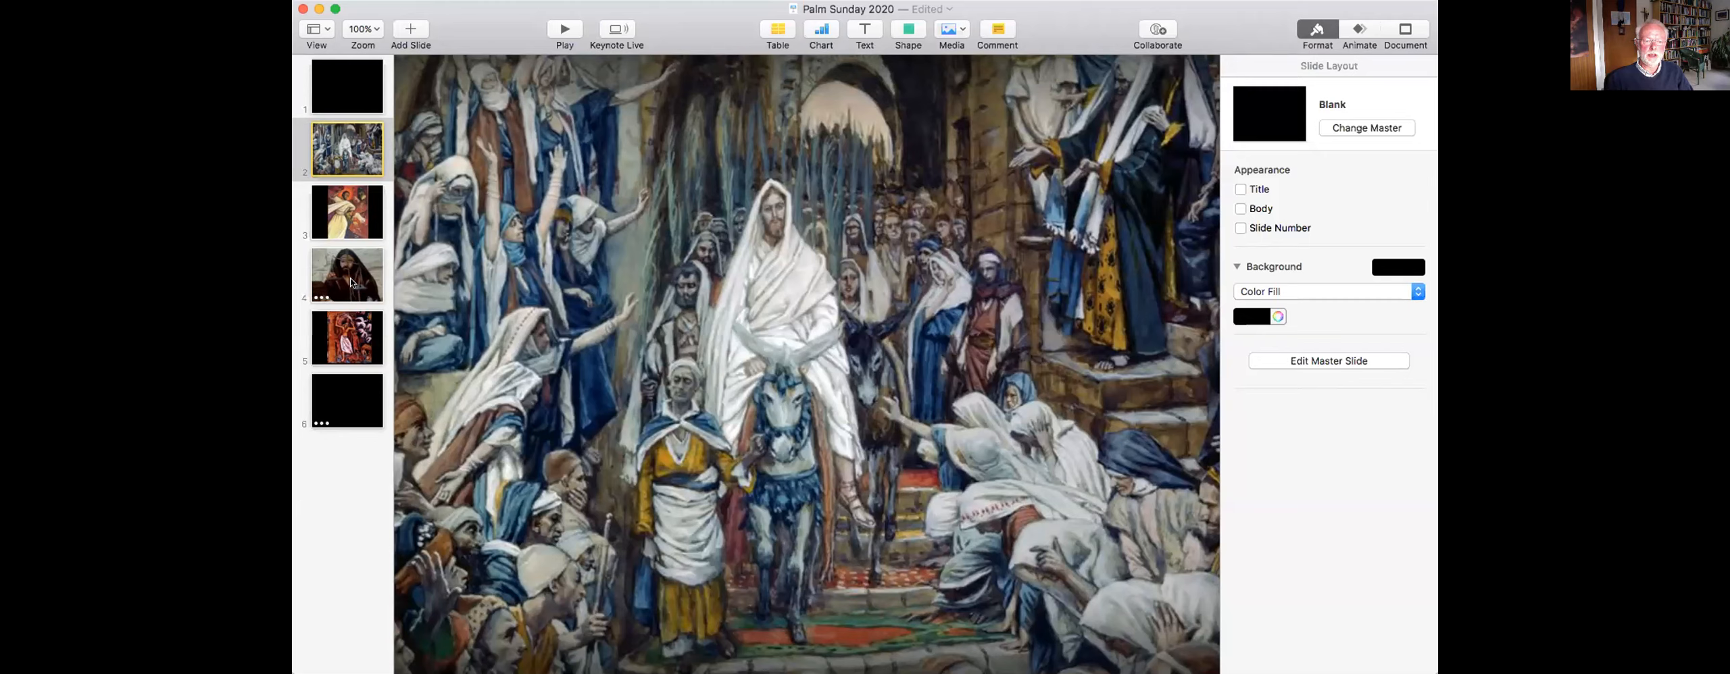
# Step: Go to slide 4, the film still of the bearded man holding a balance scale
pyautogui.click(346, 274)
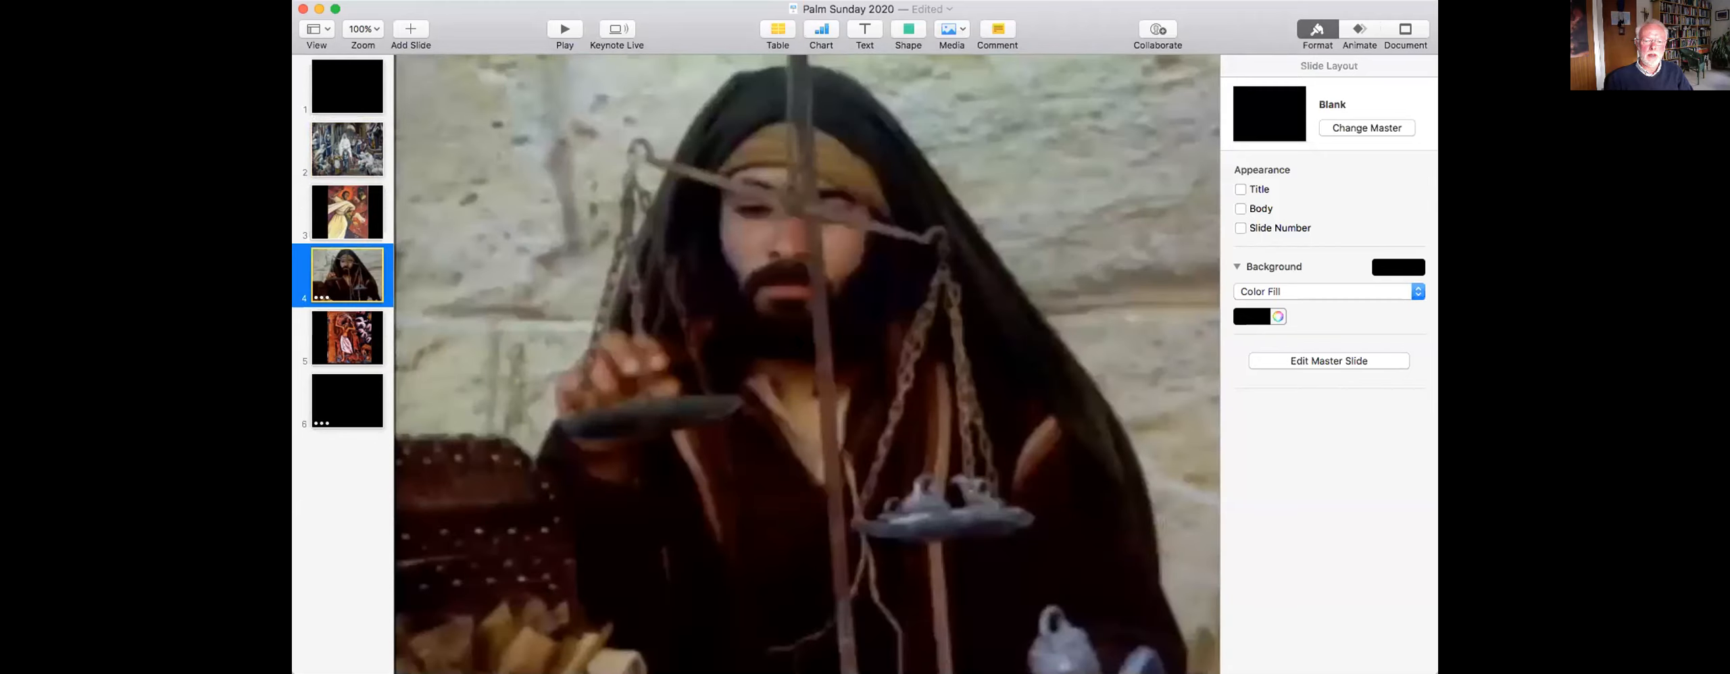
# Step: Select the film clip on slide 4 so it advances to the temple steps frame
pyautogui.click(813, 370)
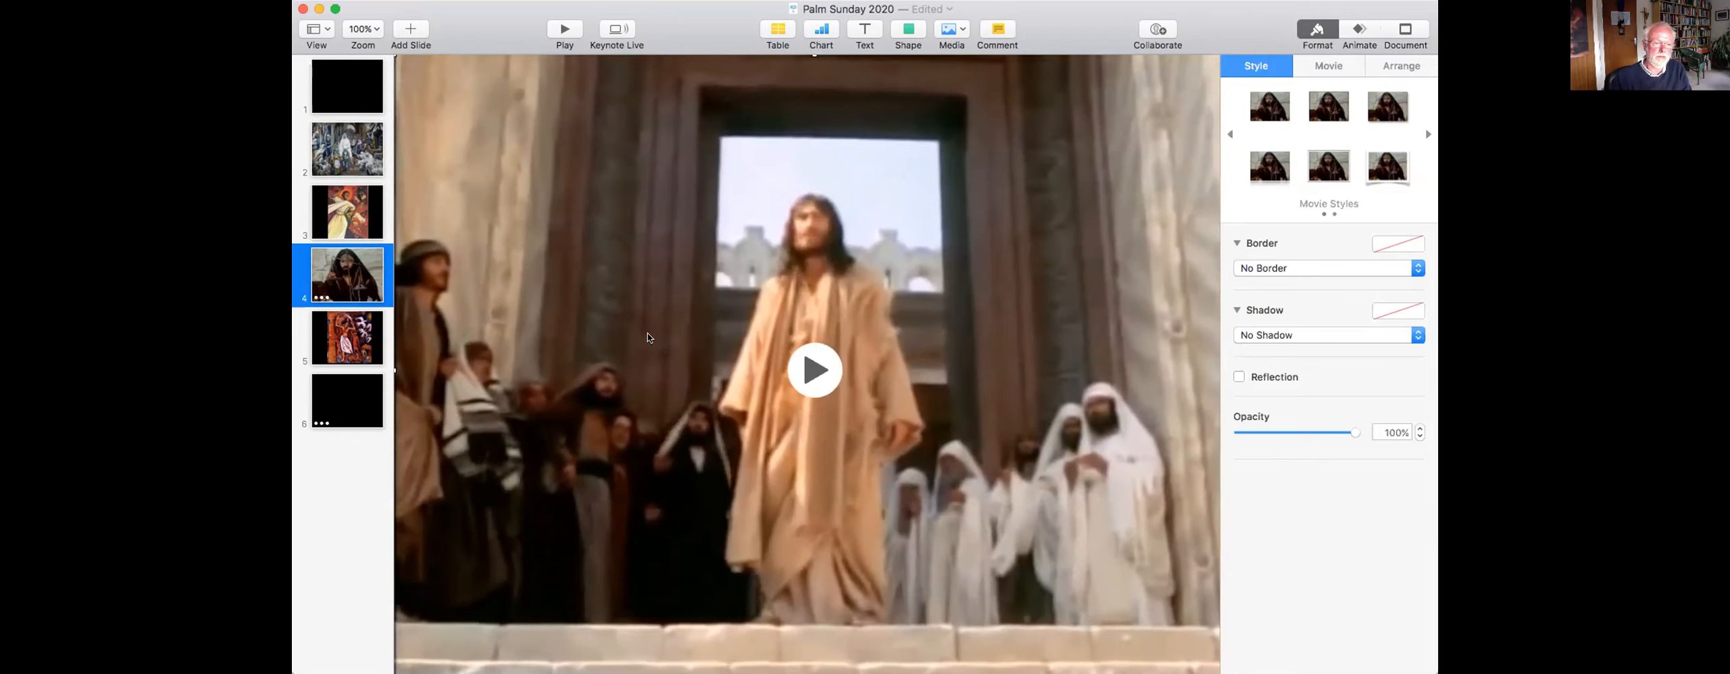
# Step: Play the film clip, then scroll the order of service to page two's 'Our Father, who art in heaven'
pyautogui.click(346, 338)
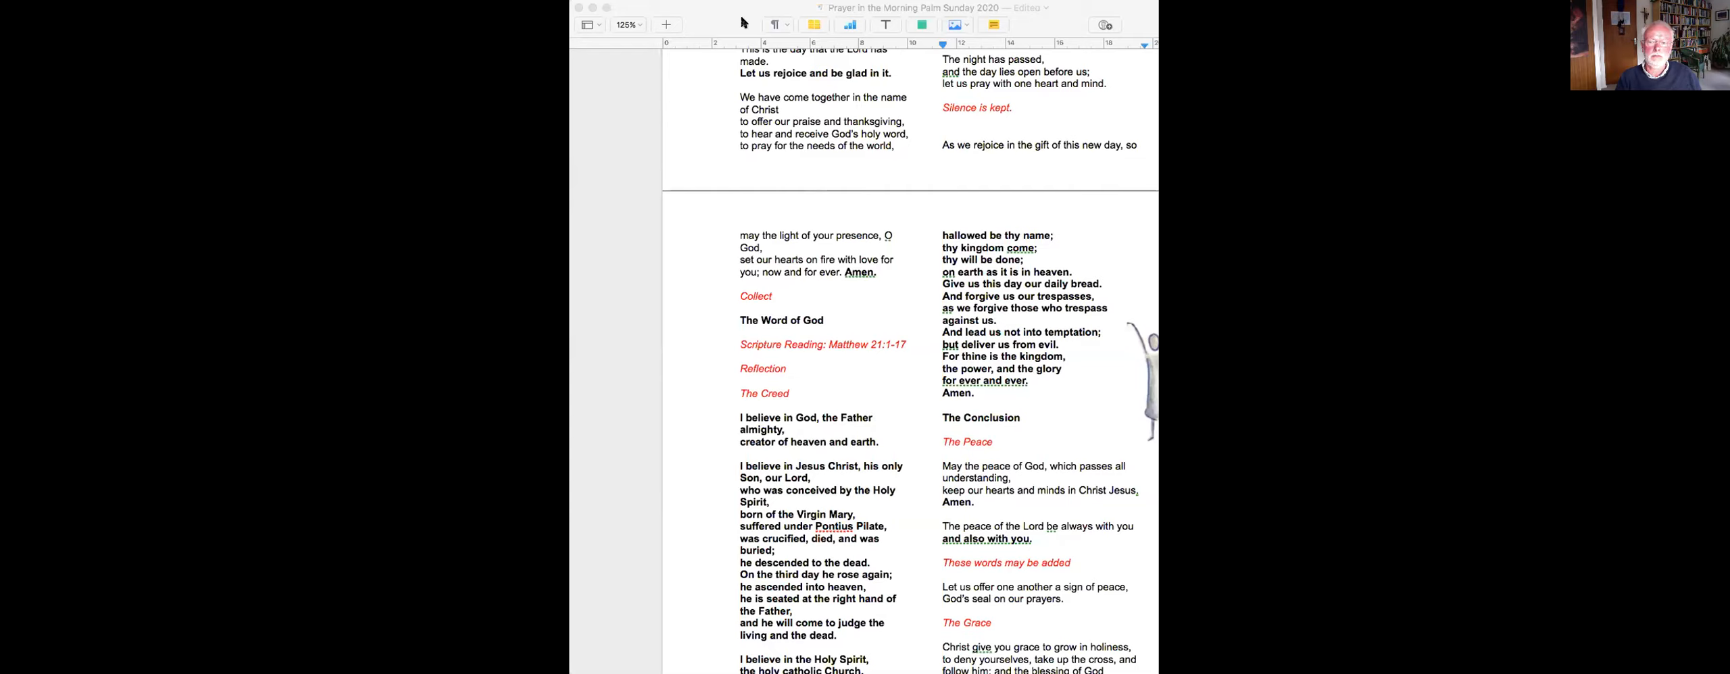
pyautogui.scroll(-3)
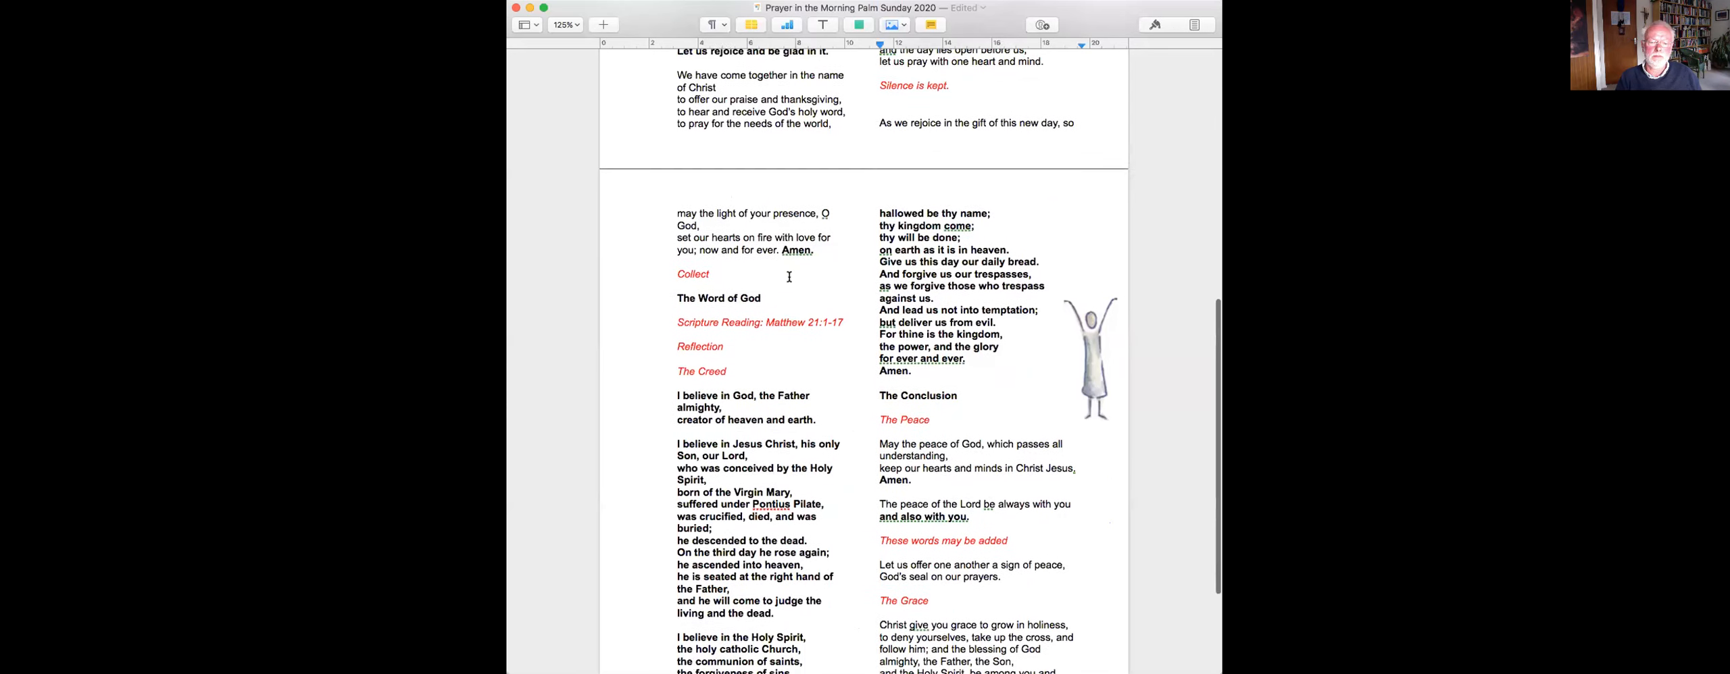
pyautogui.scroll(-3)
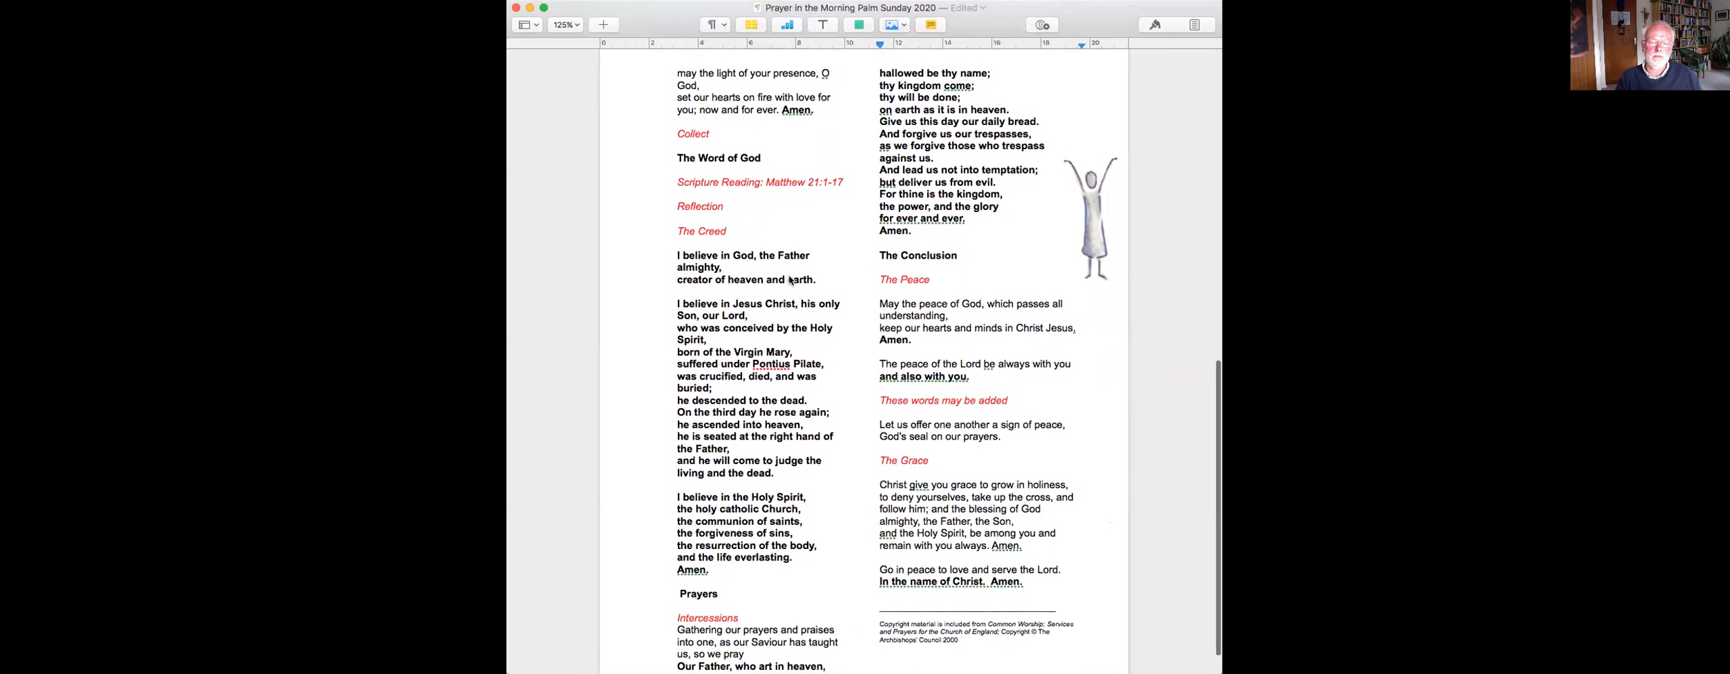
pyautogui.scroll(-3)
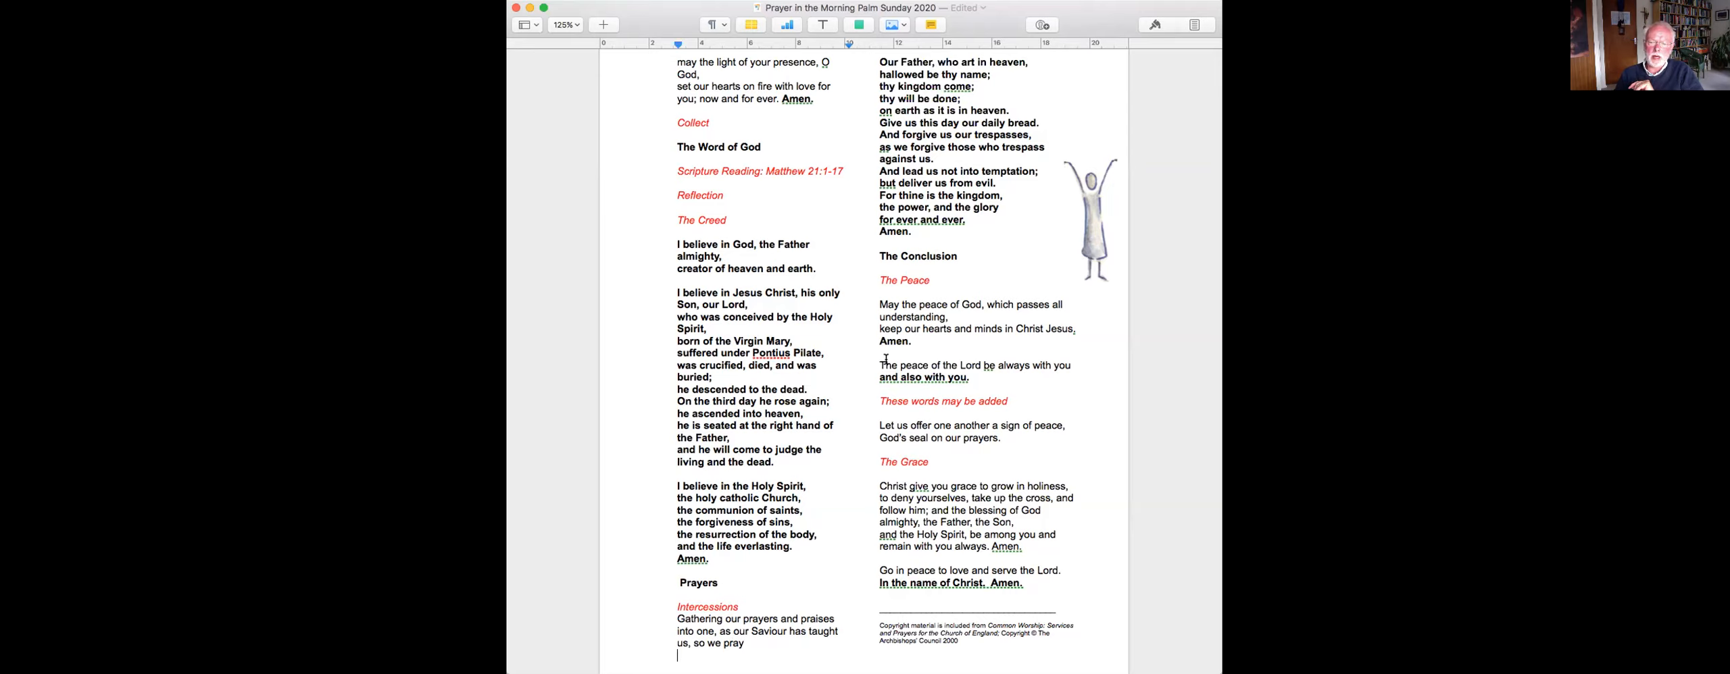
pyautogui.moveTo(871, 356)
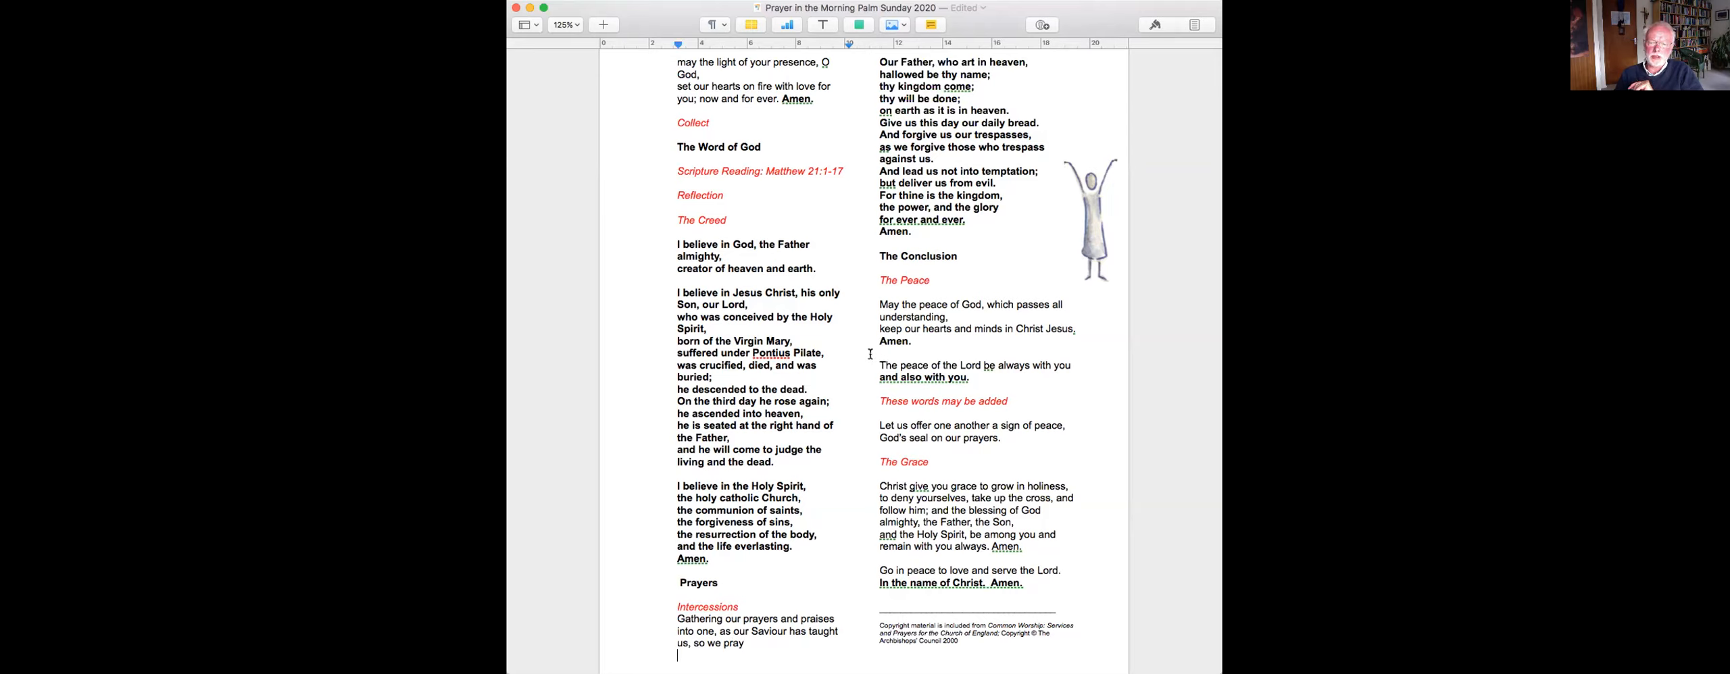